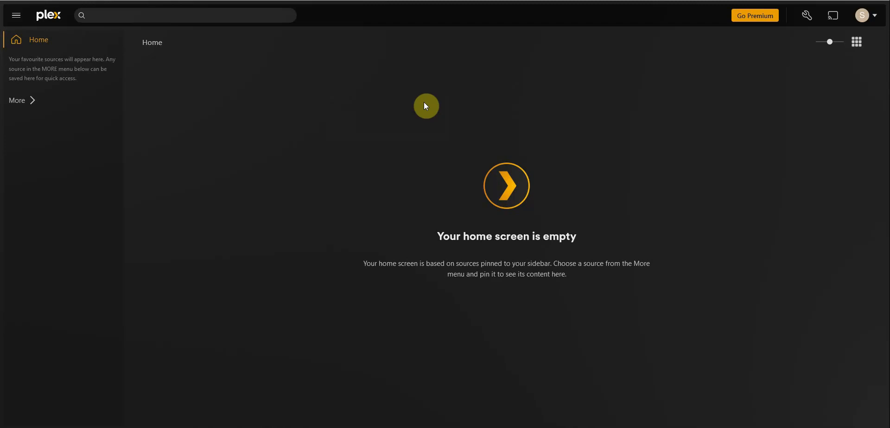
{"action": "mouse_move", "coordinate": [829, 232]}
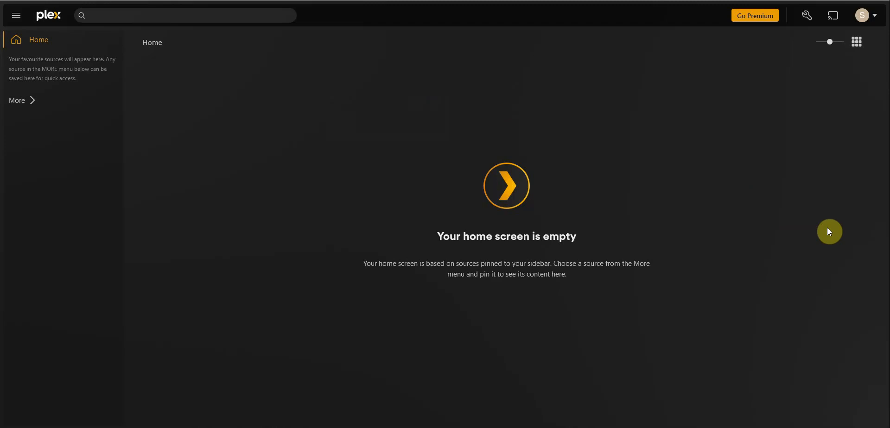
{"action": "mouse_move", "coordinate": [863, 22]}
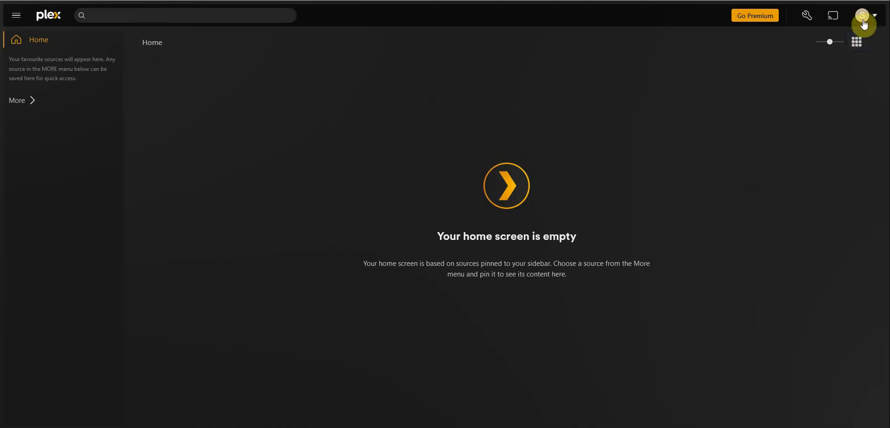
{"action": "mouse_move", "coordinate": [862, 16]}
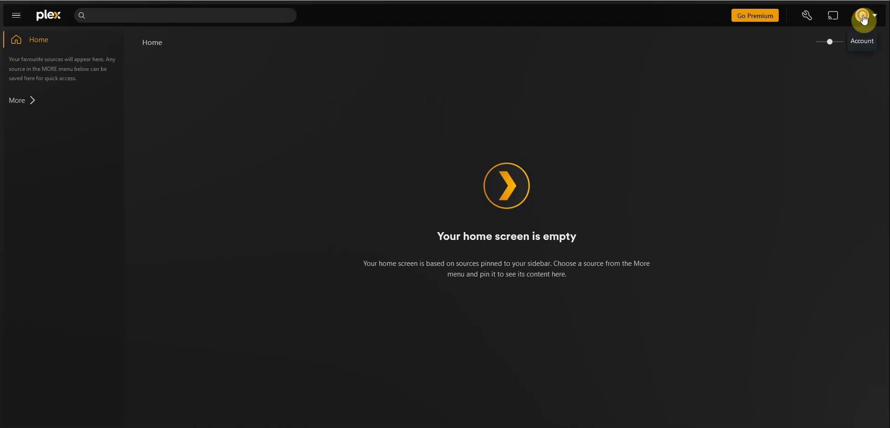
- Open Account Settings from the profile avatar menu
{"action": "left_click", "coordinate": [863, 16]}
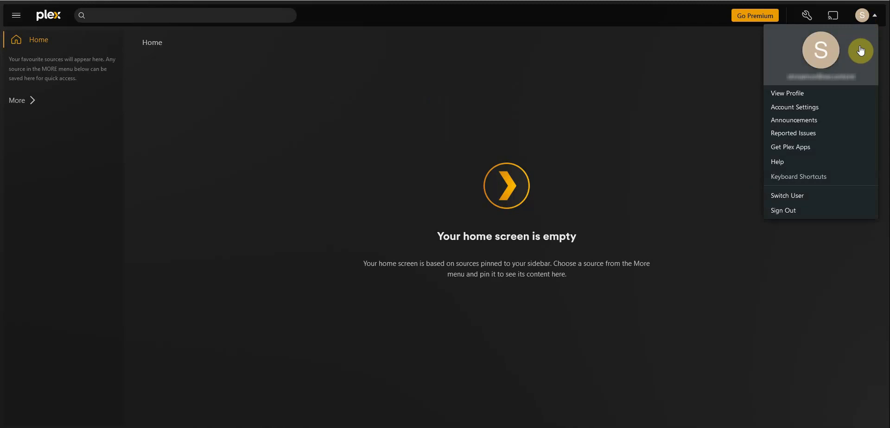
{"action": "mouse_move", "coordinate": [811, 112]}
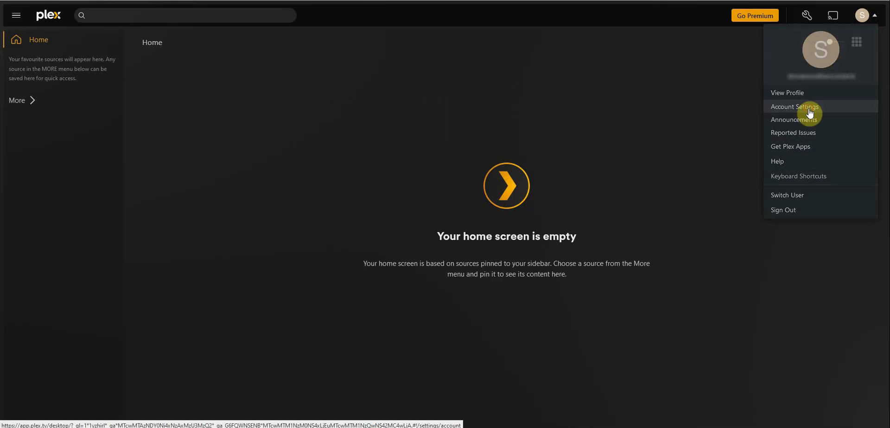
{"action": "left_click", "coordinate": [795, 107]}
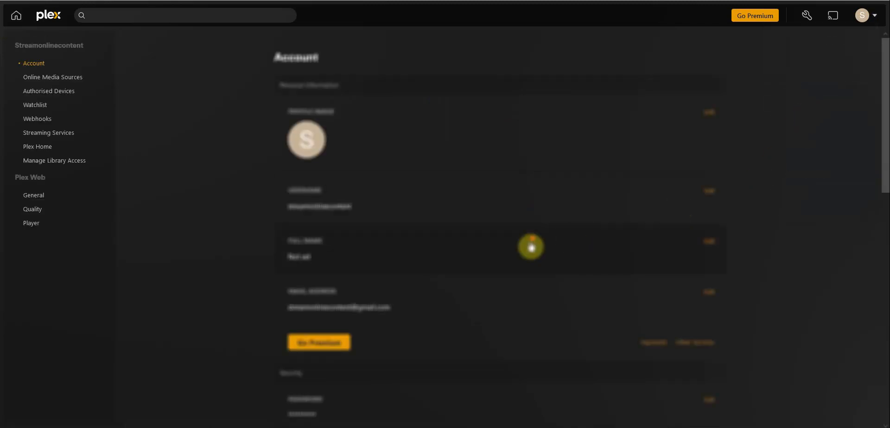
- Scroll the account page down to the Sync My Watch State and Ratings section
{"action": "scroll", "scroll_direction": "down", "scroll_amount": 3}
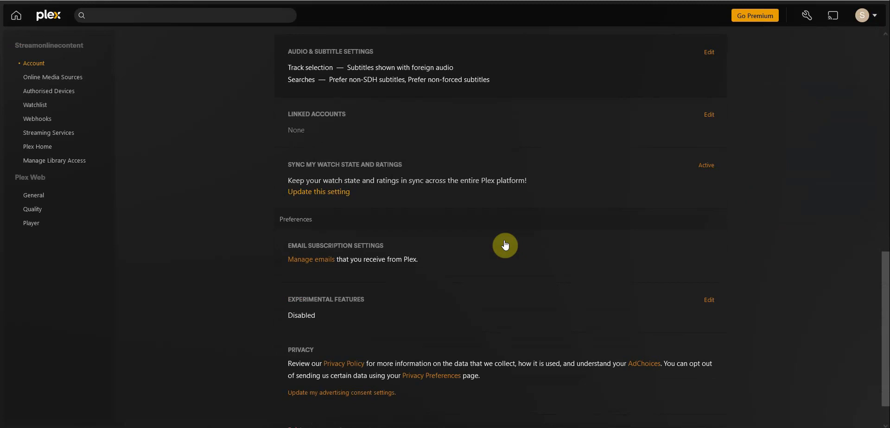
{"action": "mouse_move", "coordinate": [321, 174]}
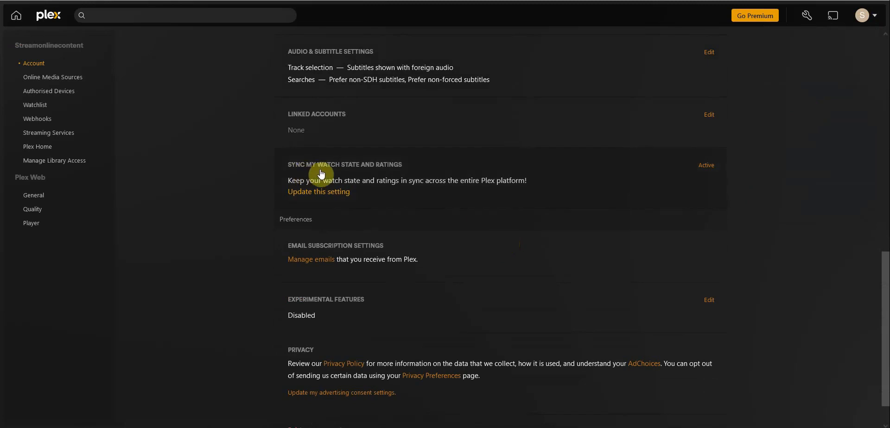
{"action": "mouse_move", "coordinate": [540, 171]}
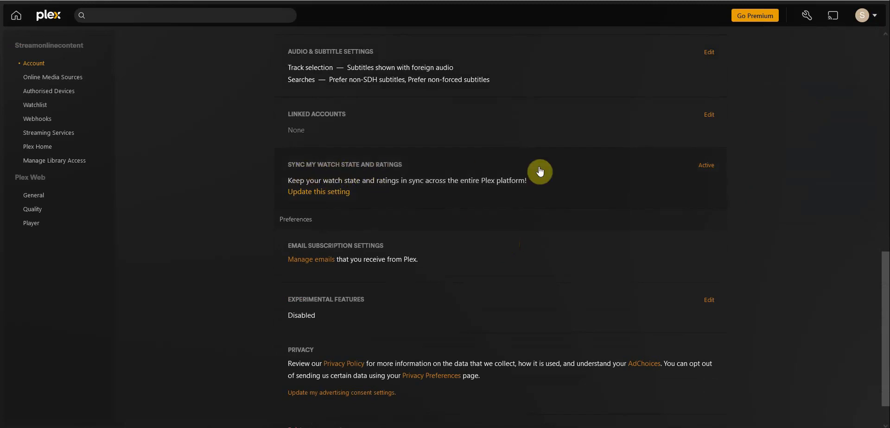
{"action": "mouse_move", "coordinate": [706, 171]}
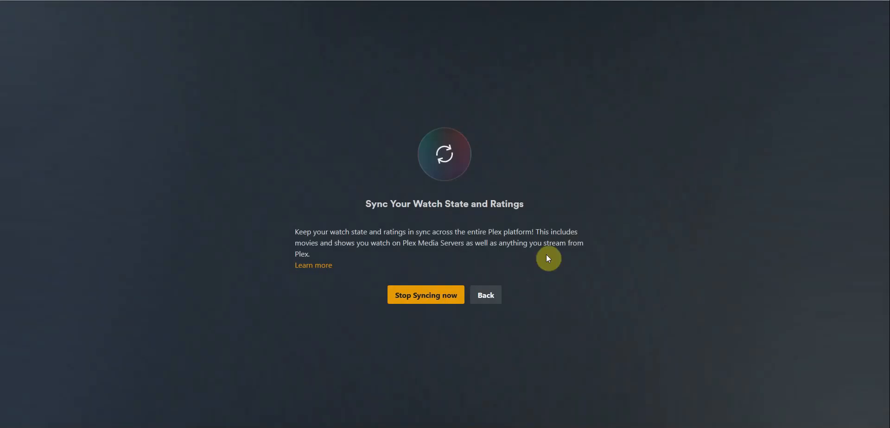
- Stop syncing watch state and ratings so the setting reads Inactive
{"action": "left_click", "coordinate": [426, 295]}
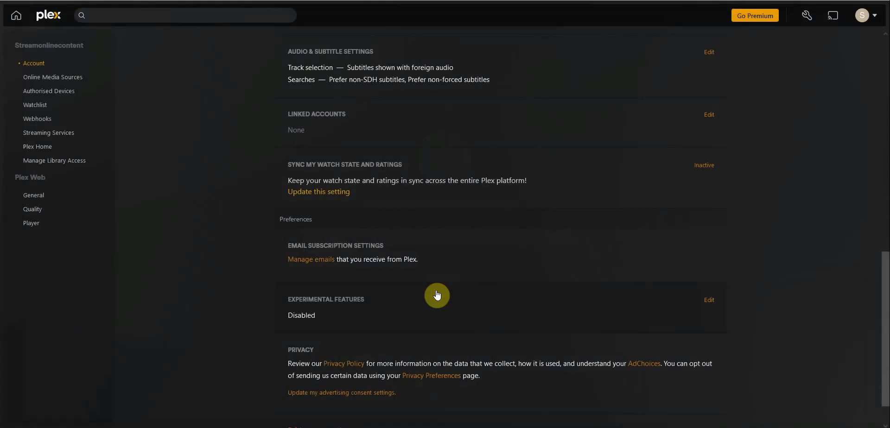
{"action": "mouse_move", "coordinate": [468, 281]}
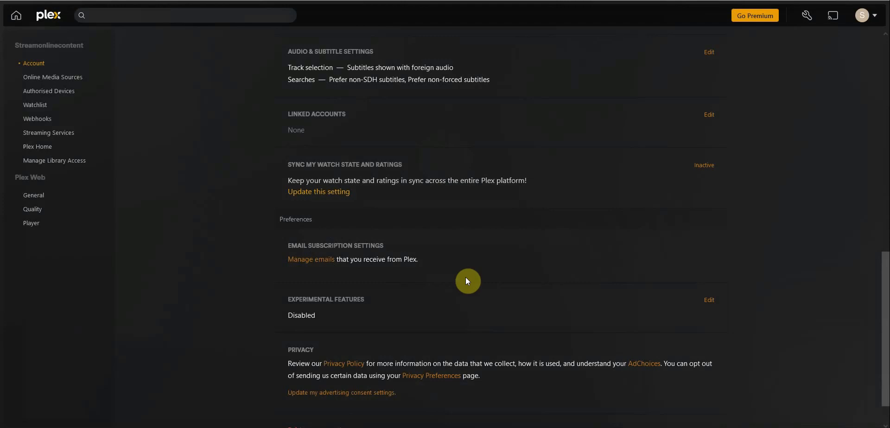